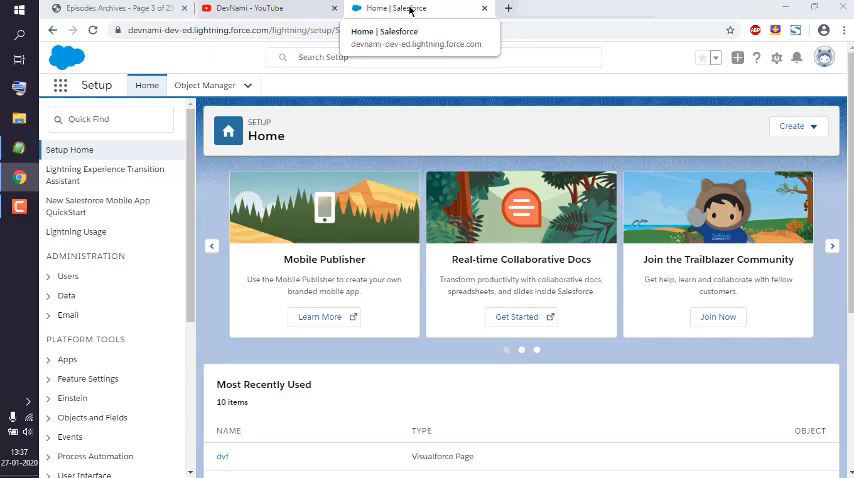
{"action": "mouse_move", "coordinate": [775, 63]}
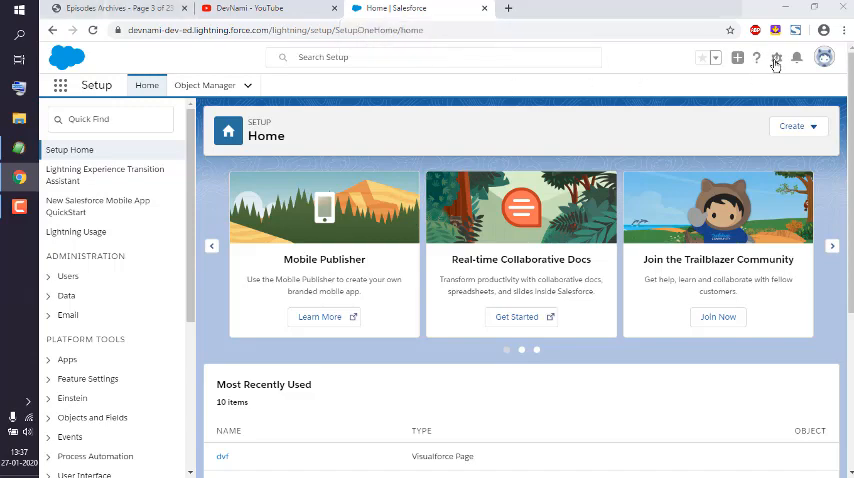
Step: Open the Developer Console from the Setup gear menu
{"action": "left_click", "coordinate": [775, 57]}
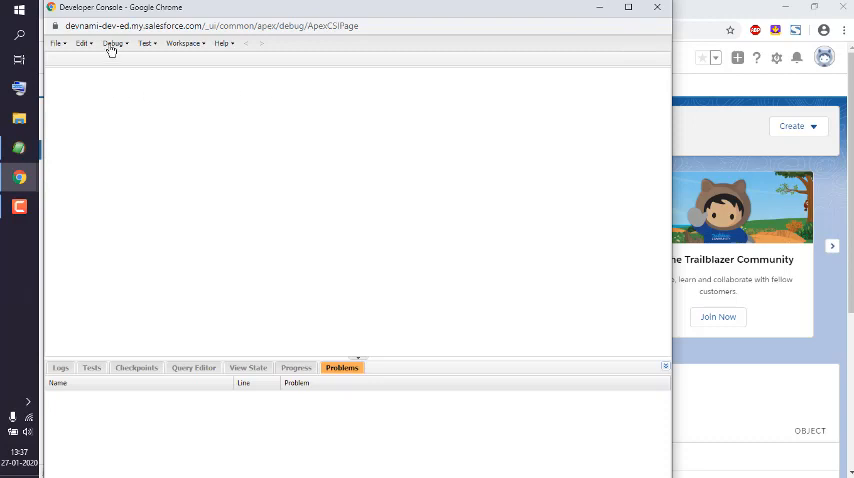
Step: Open the Execute Anonymous window from the Debug menu
{"action": "left_click", "coordinate": [113, 43]}
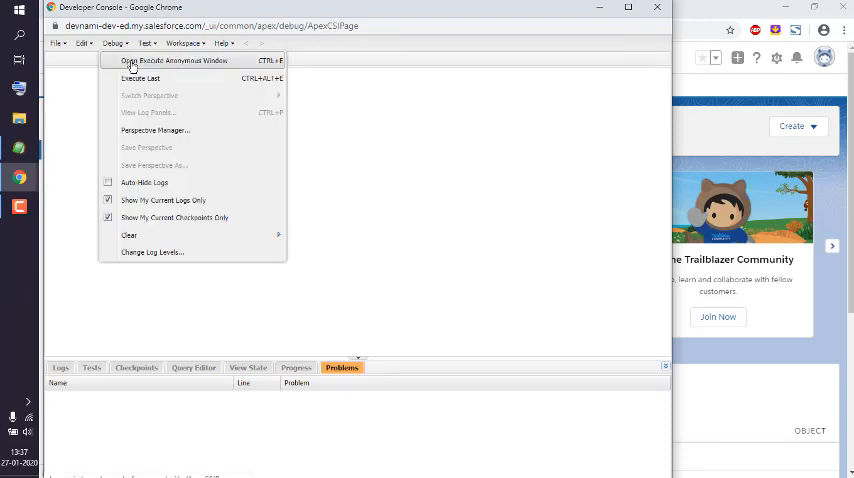
{"action": "left_click", "coordinate": [160, 60]}
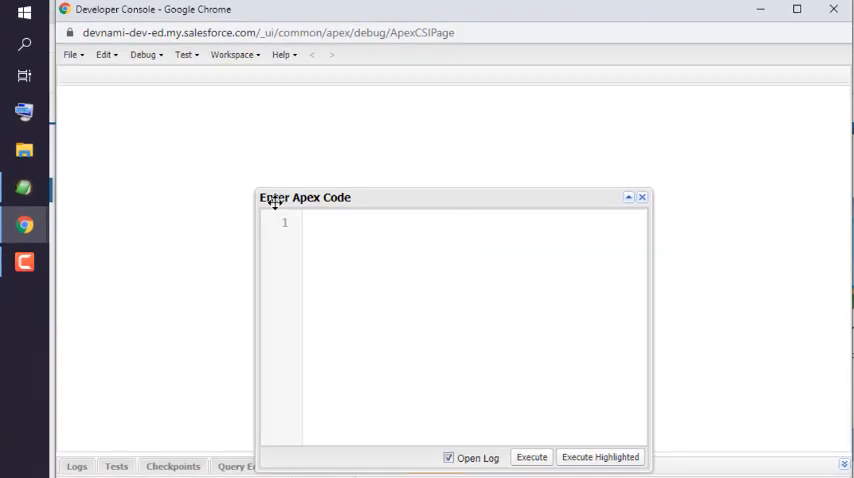
Step: Enter the Apex statement Date myDate = date.today();
{"action": "type", "text": "Dat"}
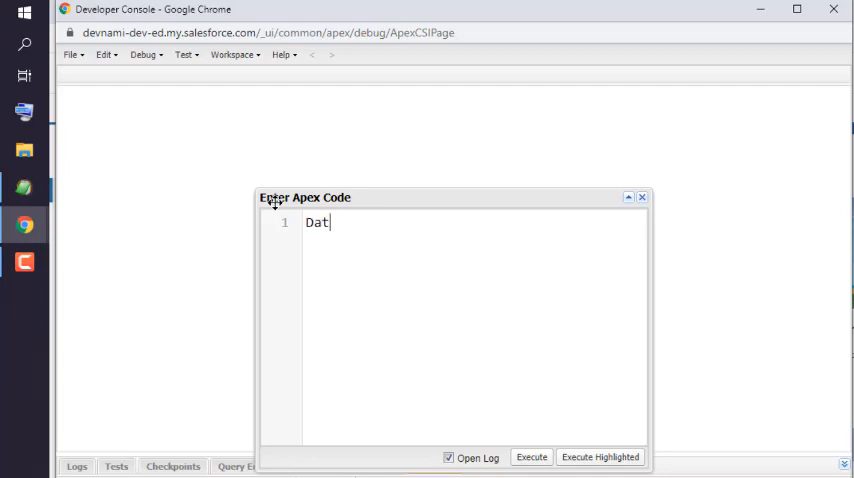
{"action": "type", "text": "e"}
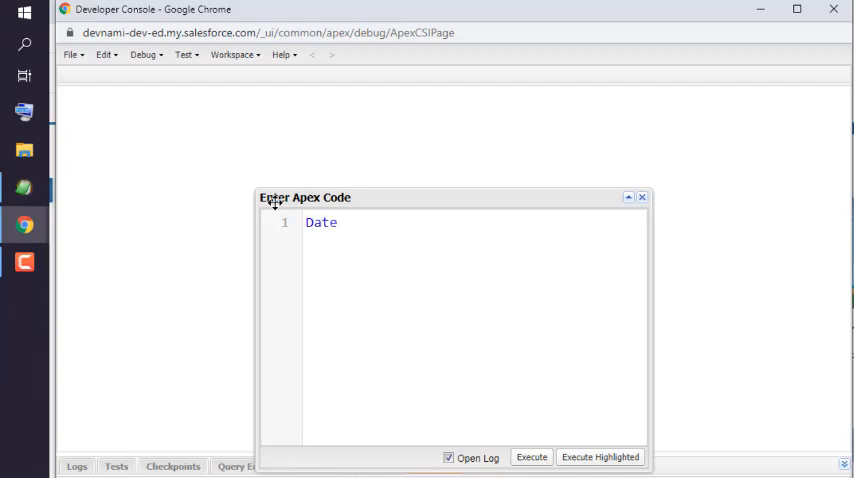
{"action": "type", "text": "myDate"}
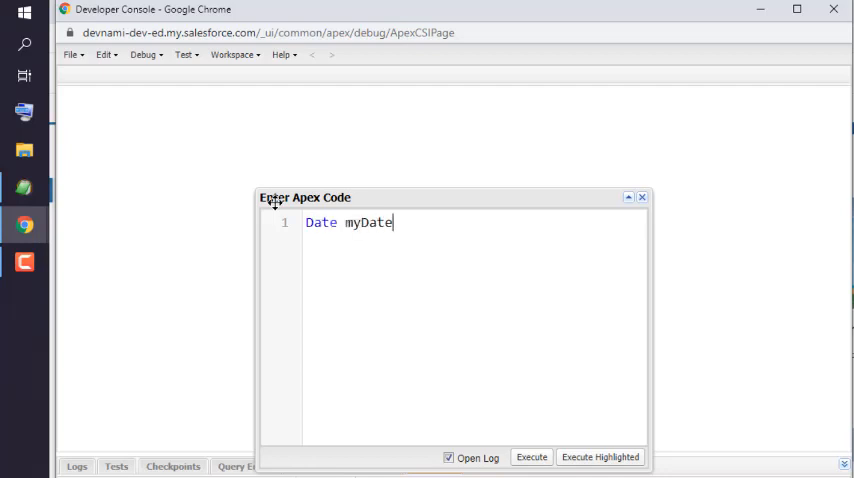
{"action": "type", "text": "= new"}
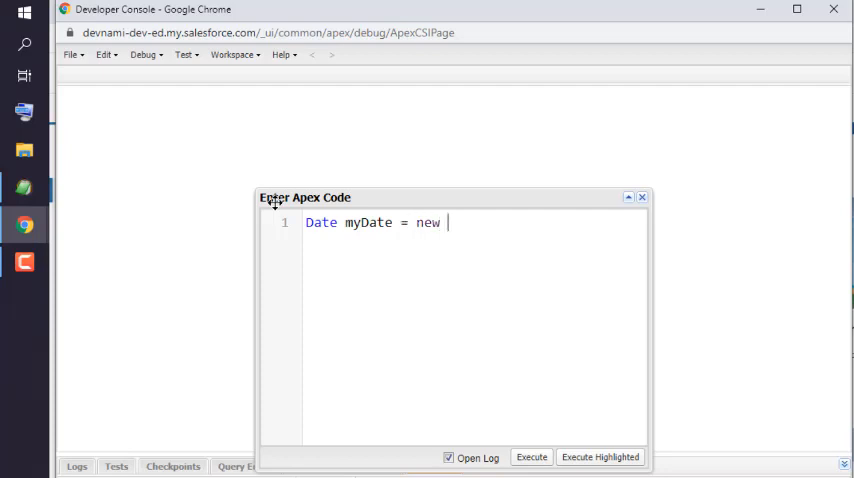
{"action": "key", "text": "Backspace"}
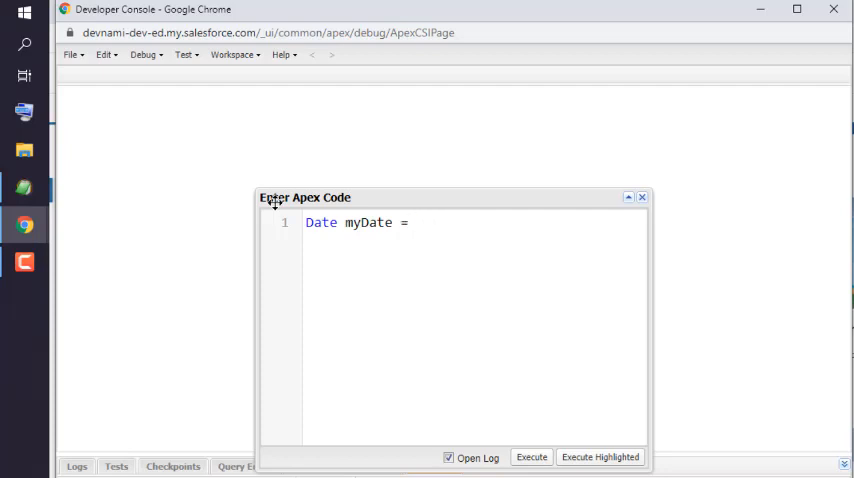
{"action": "type", "text": "date."}
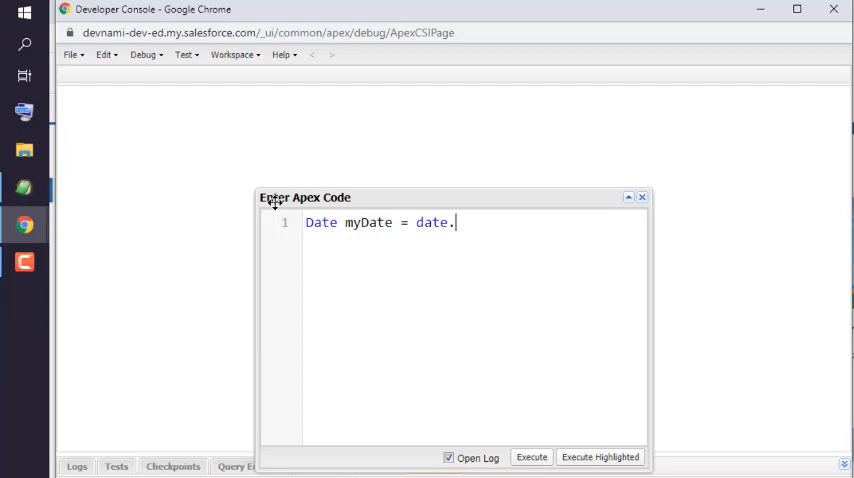
{"action": "type", "text": "T"}
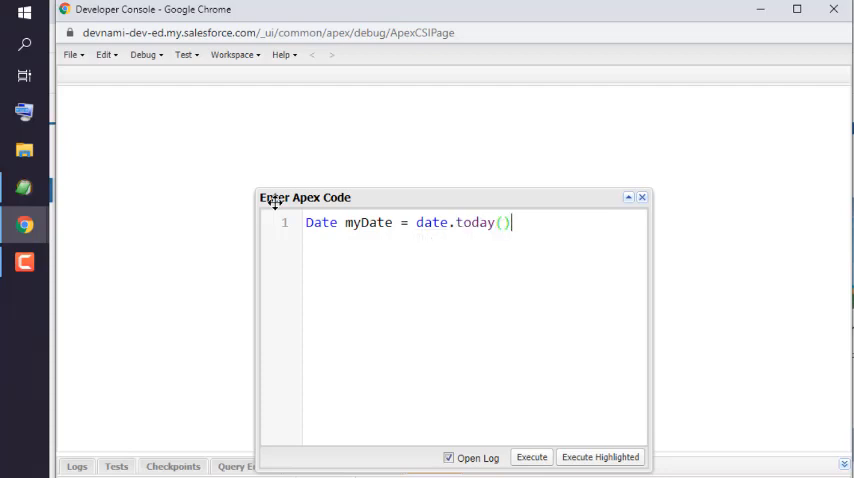
{"action": "type", "text": ";"}
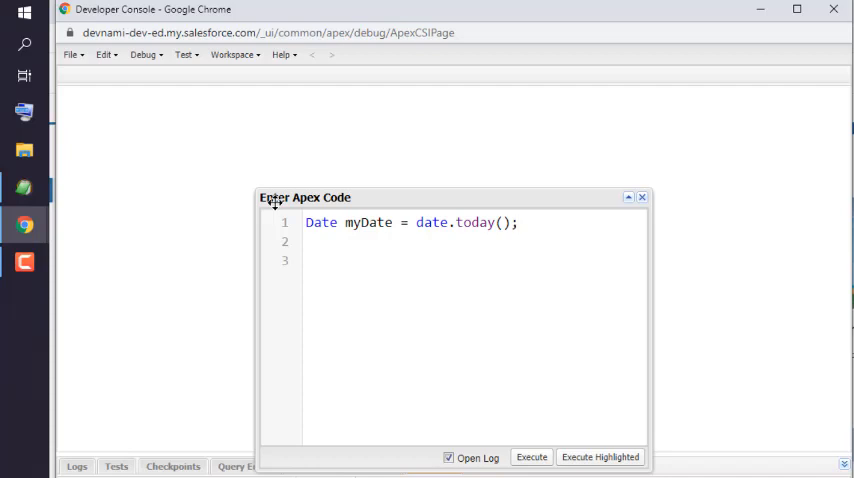
Step: Add System.debug('Today is :'+myDate); and execute the code, opening its log
{"action": "type", "text": "System.debug('T');"}
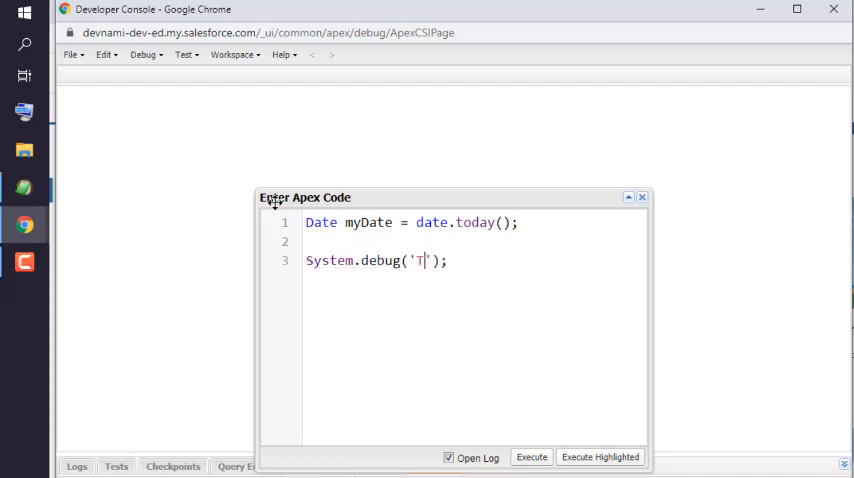
{"action": "type", "text": "oday is"}
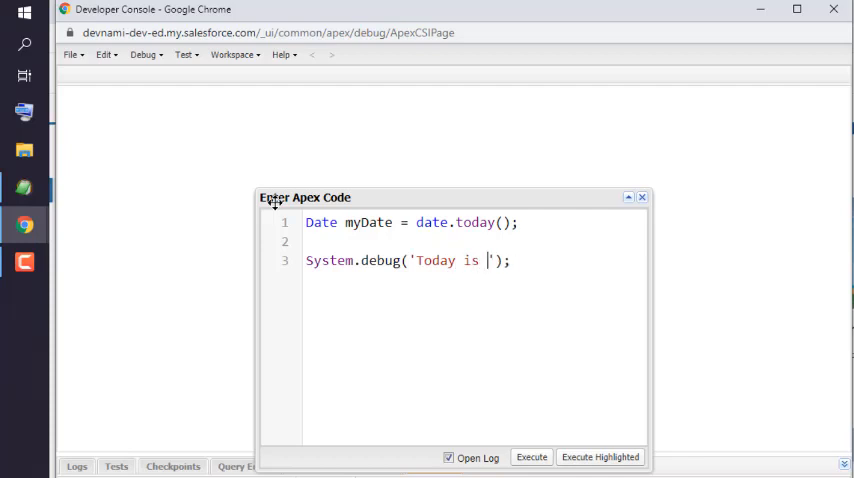
{"action": "type", "text": ":"}
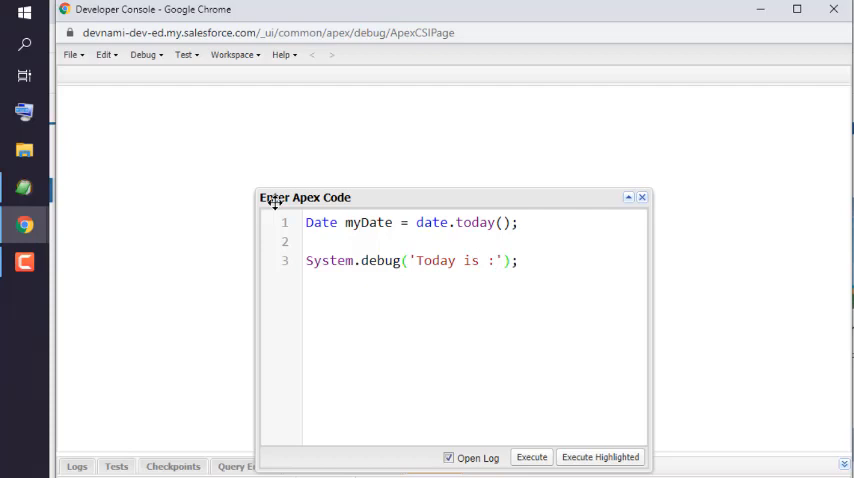
{"action": "type", "text": "+"}
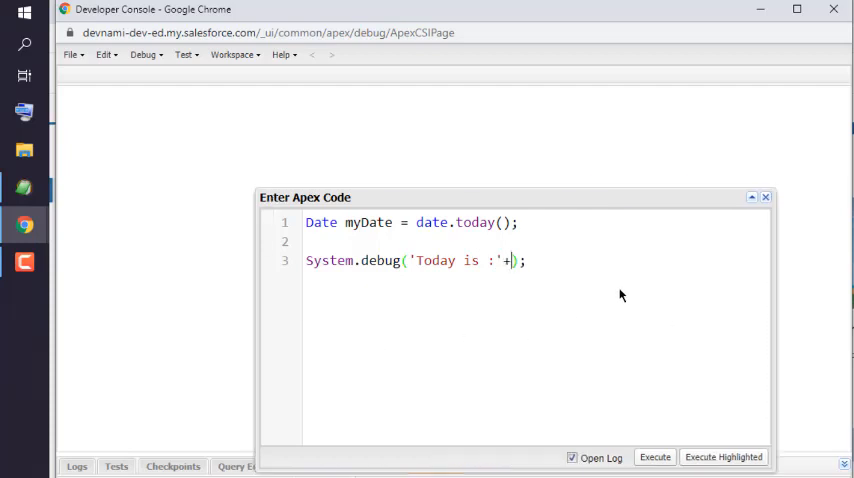
{"action": "type", "text": "myDate"}
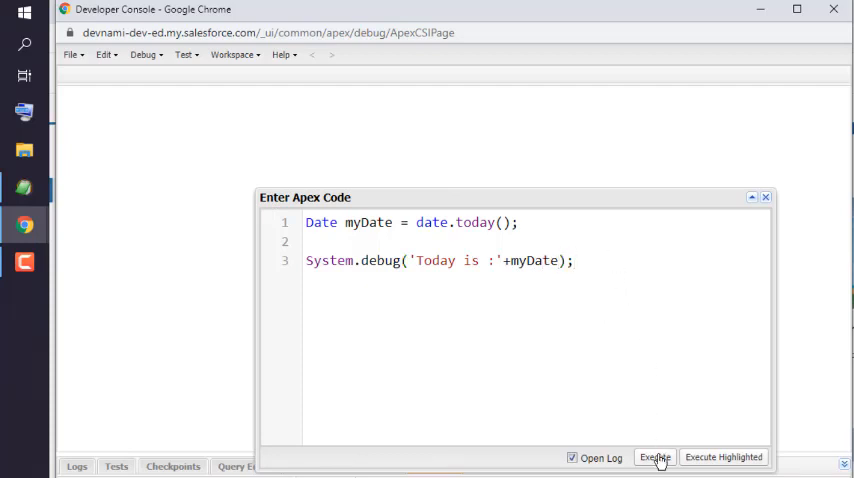
{"action": "left_click", "coordinate": [654, 457]}
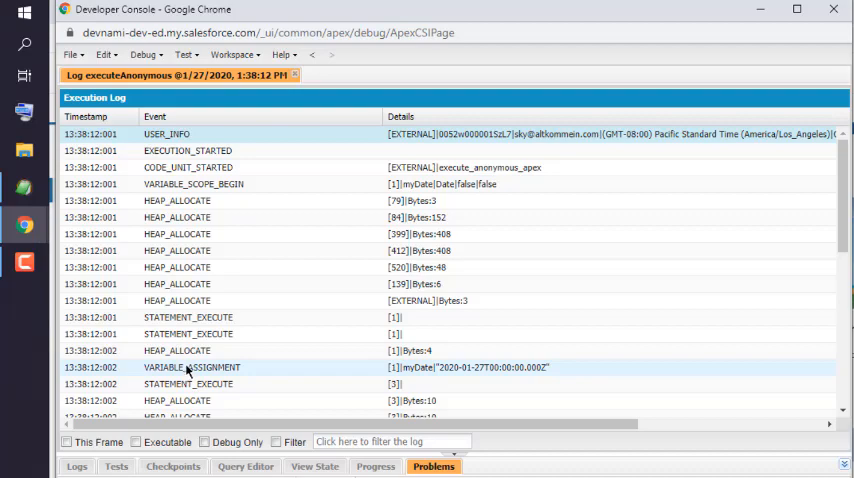
{"action": "scroll", "scroll_direction": "down", "scroll_amount": 3}
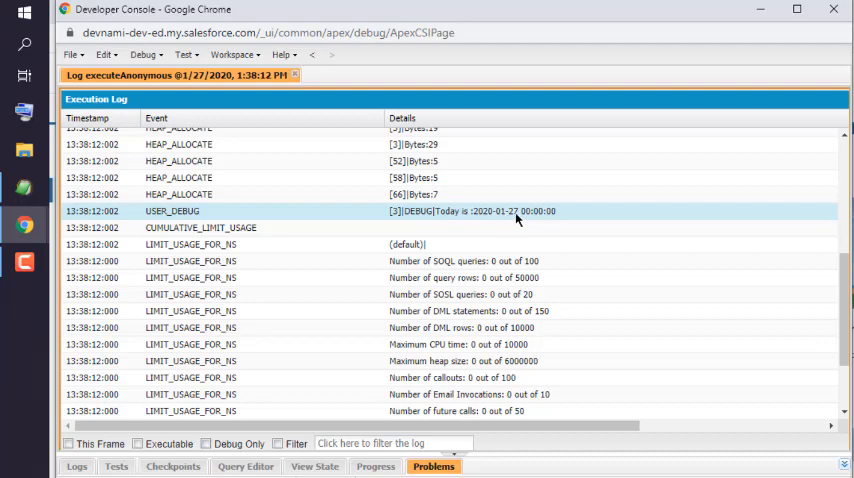
{"action": "mouse_move", "coordinate": [497, 221]}
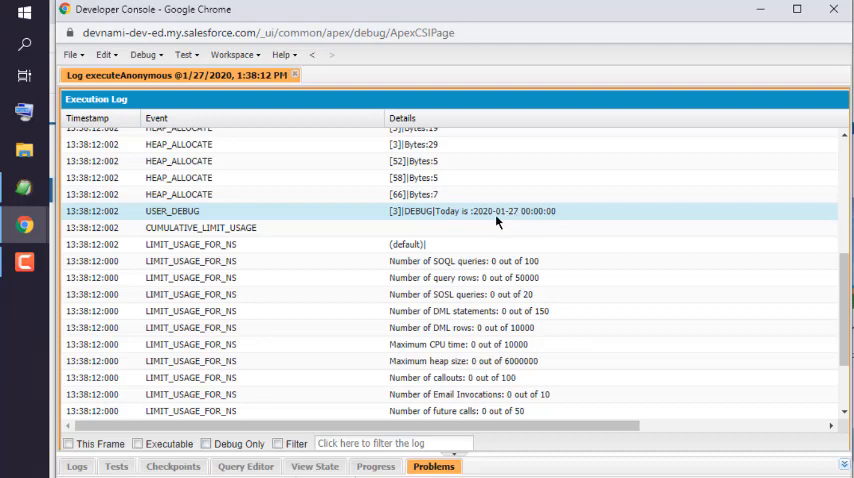
{"action": "mouse_move", "coordinate": [482, 219]}
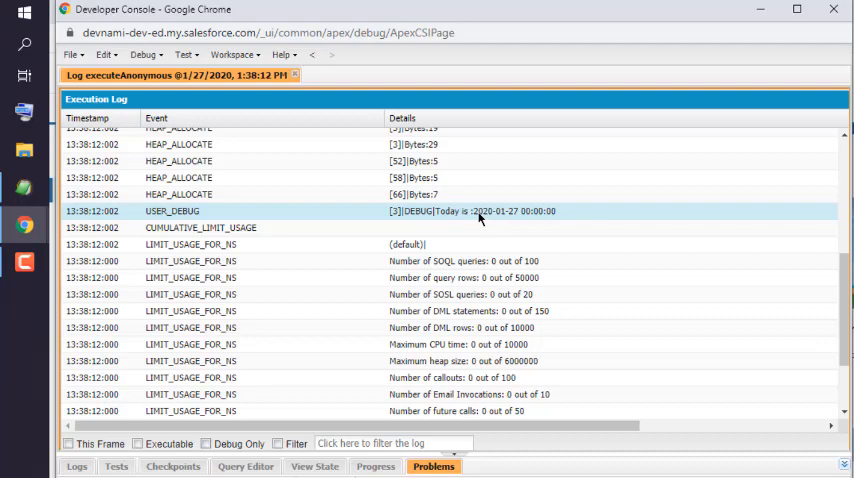
{"action": "mouse_move", "coordinate": [508, 217]}
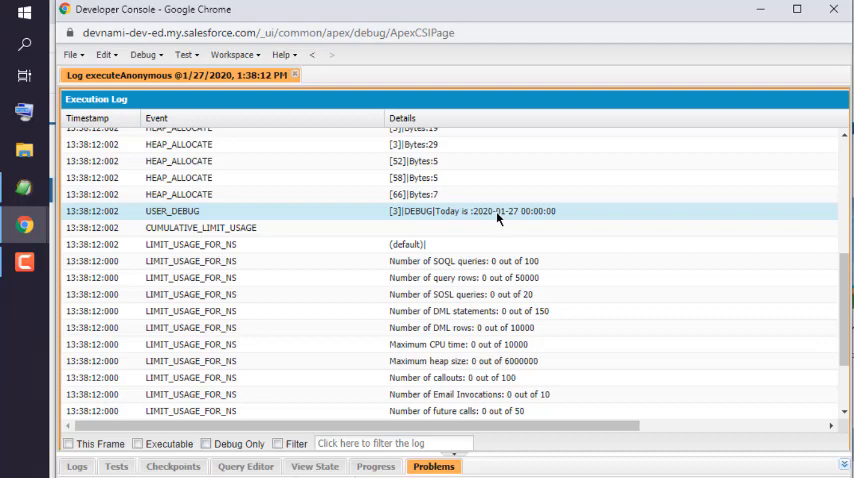
{"action": "mouse_move", "coordinate": [417, 238]}
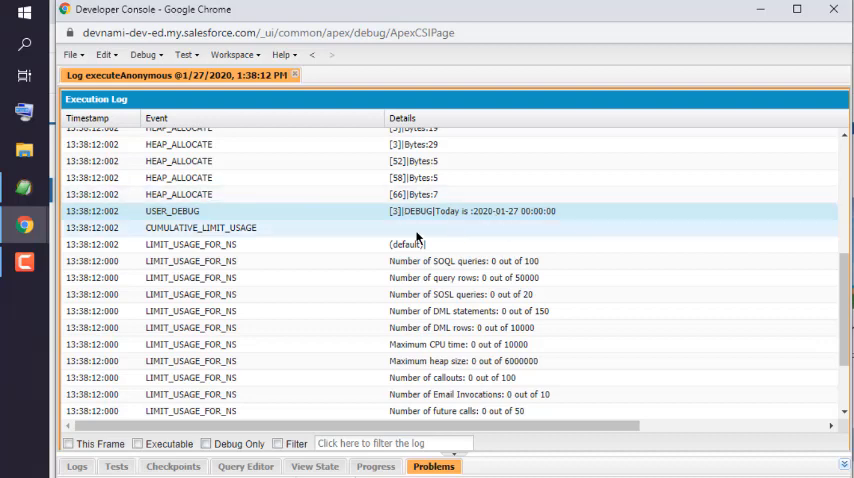
{"action": "mouse_move", "coordinate": [476, 219]}
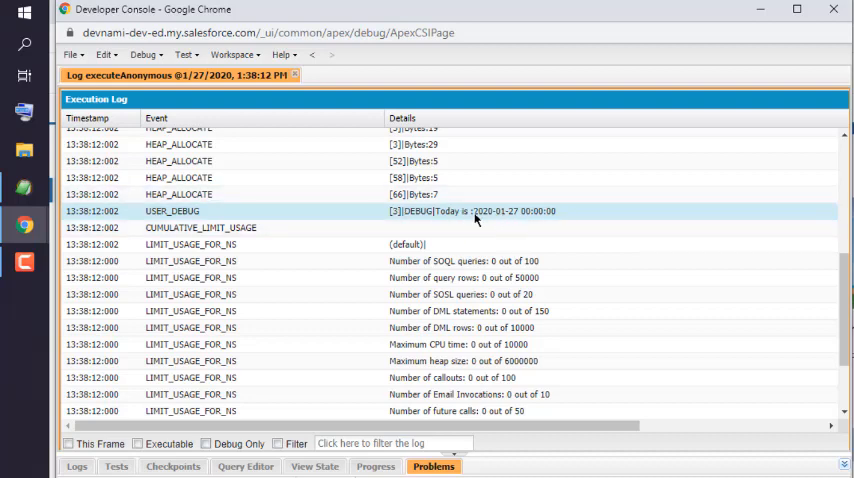